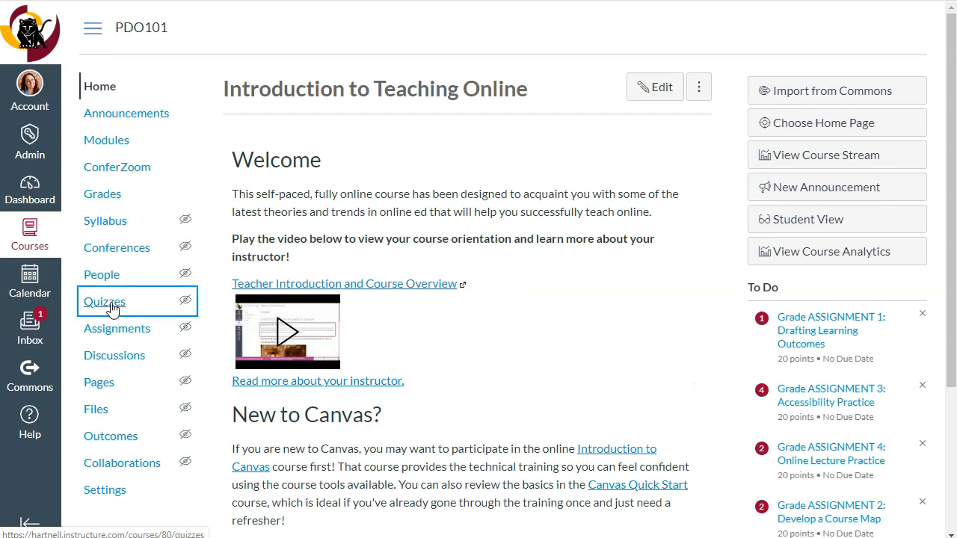
- Open the PDO101 course's Quizzes page from the course navigation
{"action": "left_click", "coordinate": [103, 300]}
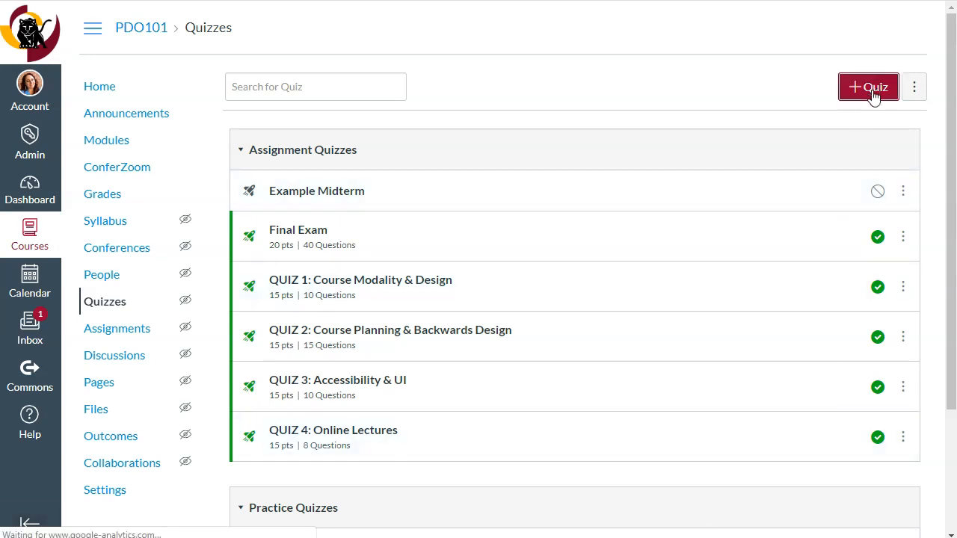
- Create a new 'Unnamed Quiz', glance at its Questions, and return to Details
{"action": "left_click", "coordinate": [869, 87]}
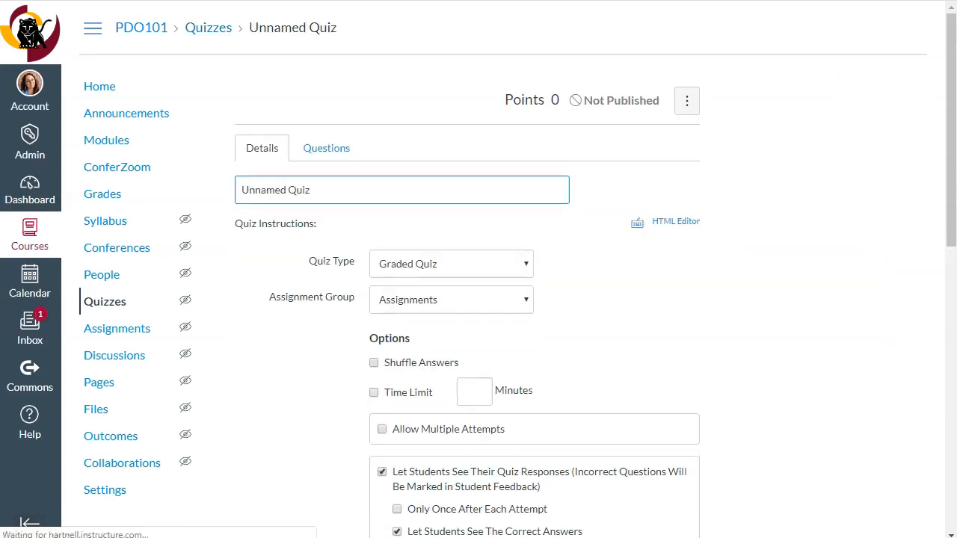
{"action": "left_click", "coordinate": [637, 222]}
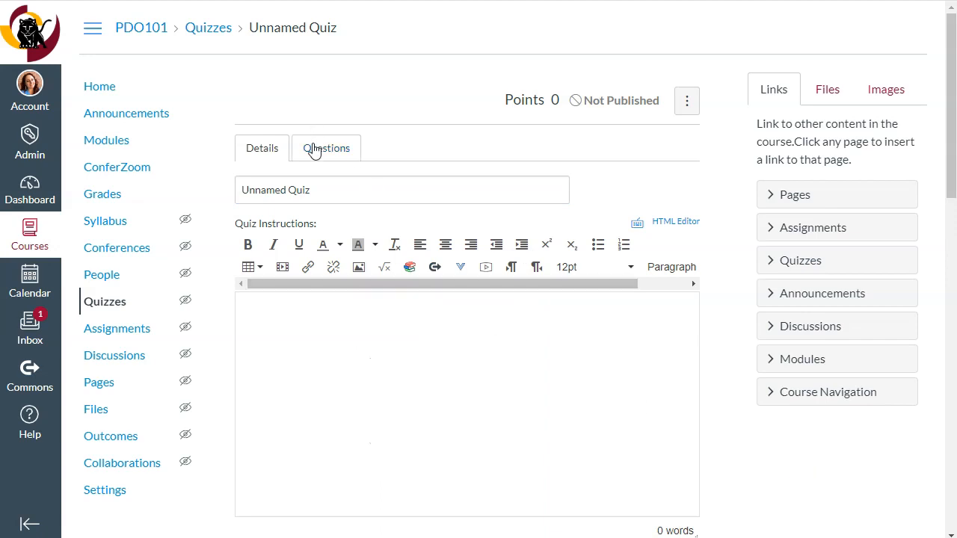
{"action": "left_click", "coordinate": [326, 148]}
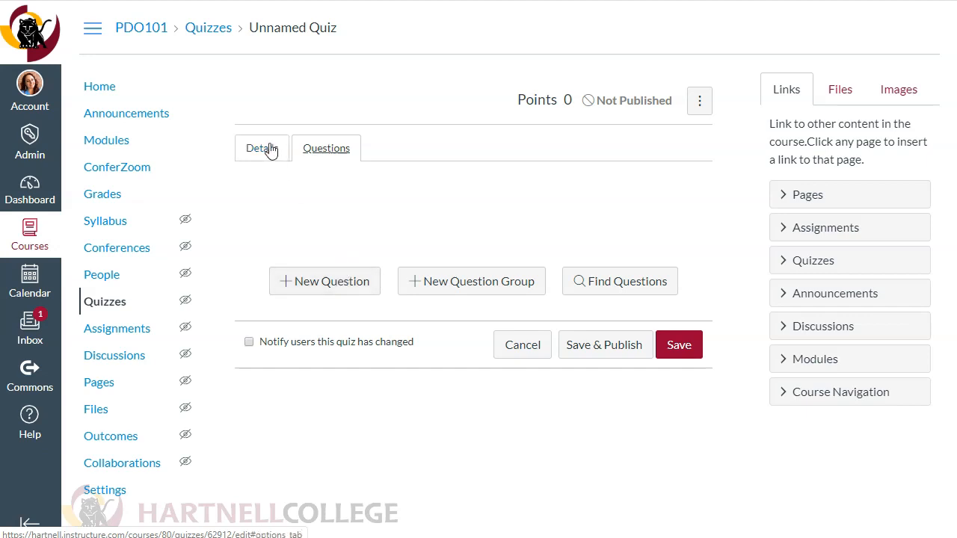
{"action": "left_click", "coordinate": [261, 148]}
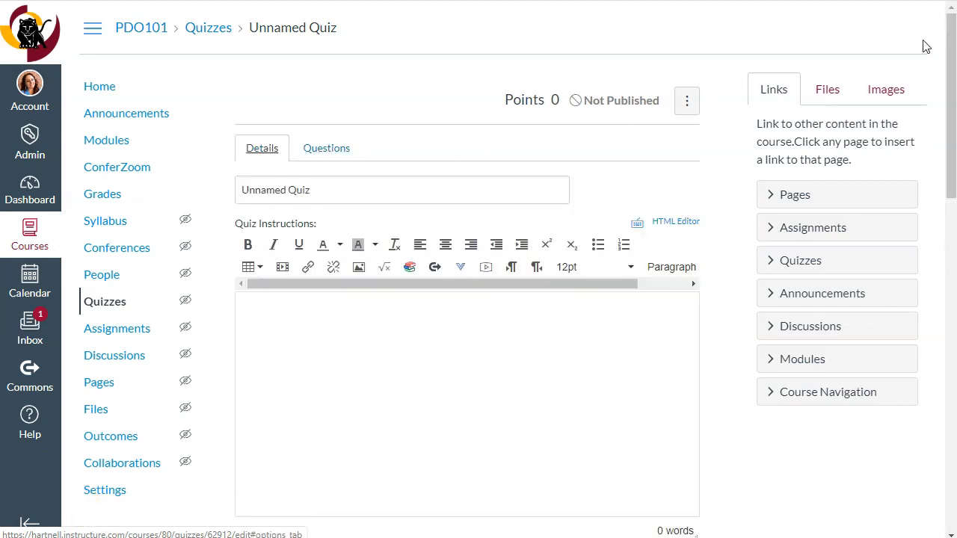
- Set Quiz Type to Ungraded Survey and tick Keep Submissions Anonymous
{"action": "scroll", "scroll_direction": "down", "scroll_amount": 3}
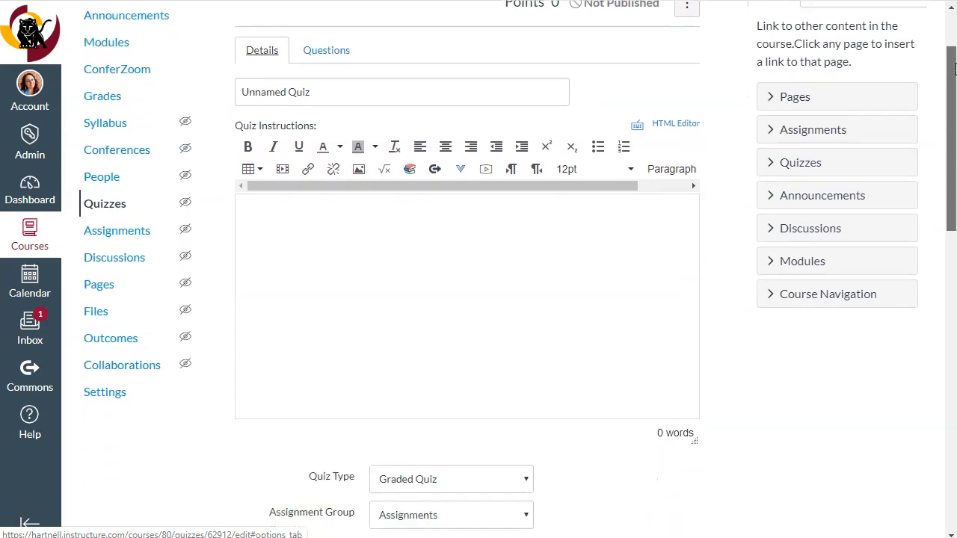
{"action": "scroll", "scroll_direction": "down", "scroll_amount": 3}
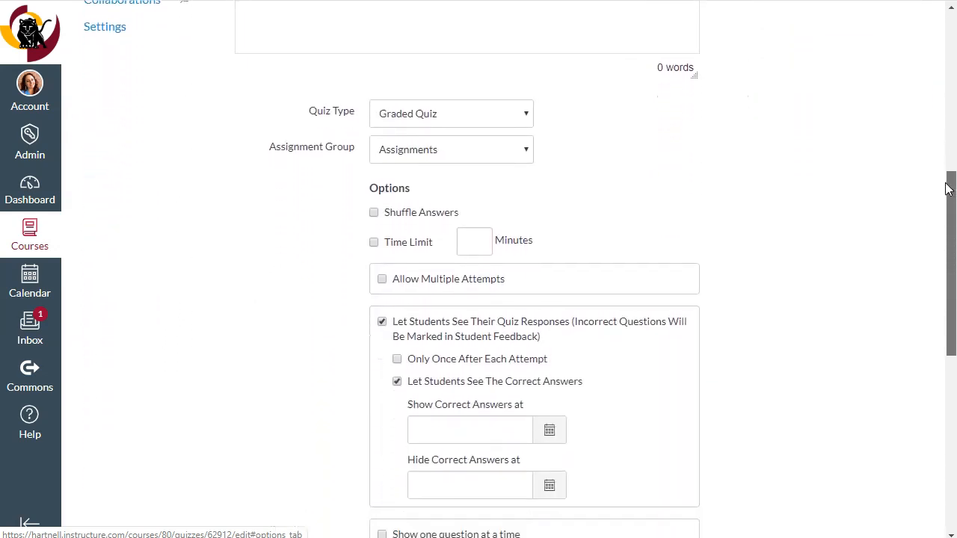
{"action": "scroll", "scroll_direction": "down", "scroll_amount": 3}
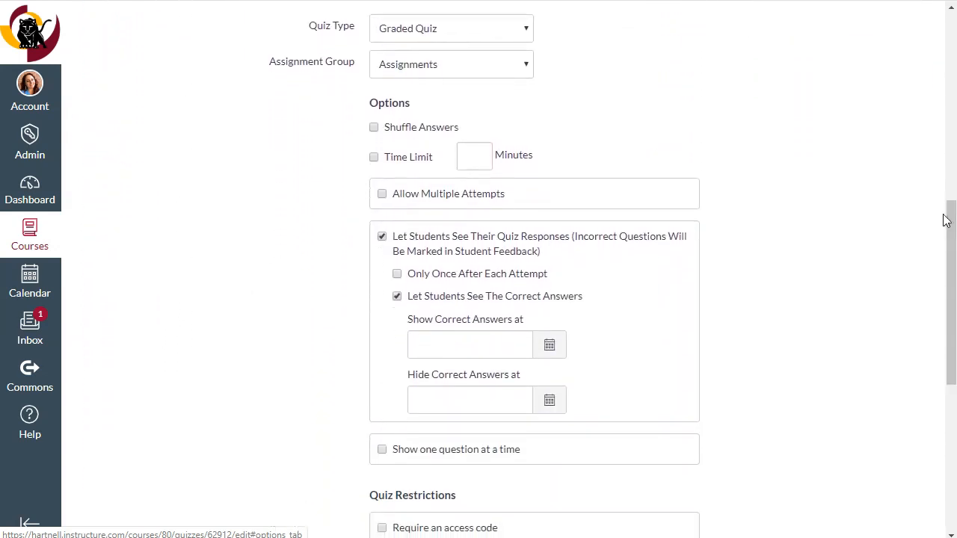
{"action": "left_click", "coordinate": [451, 28]}
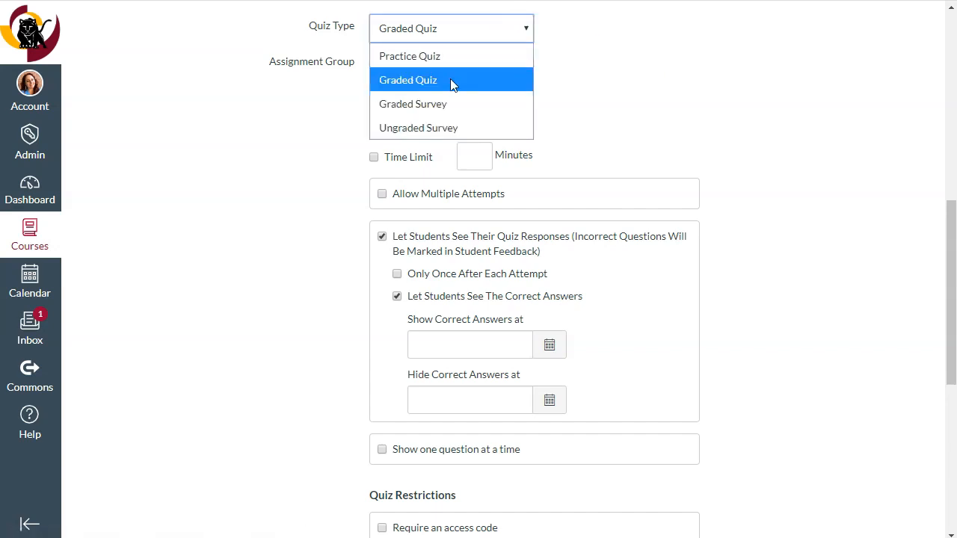
{"action": "left_click", "coordinate": [418, 127]}
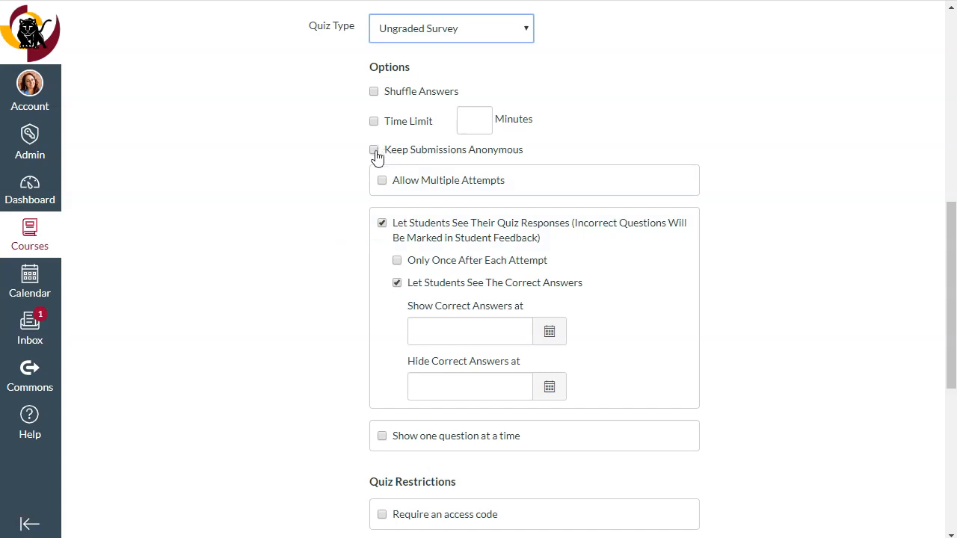
{"action": "left_click", "coordinate": [373, 149]}
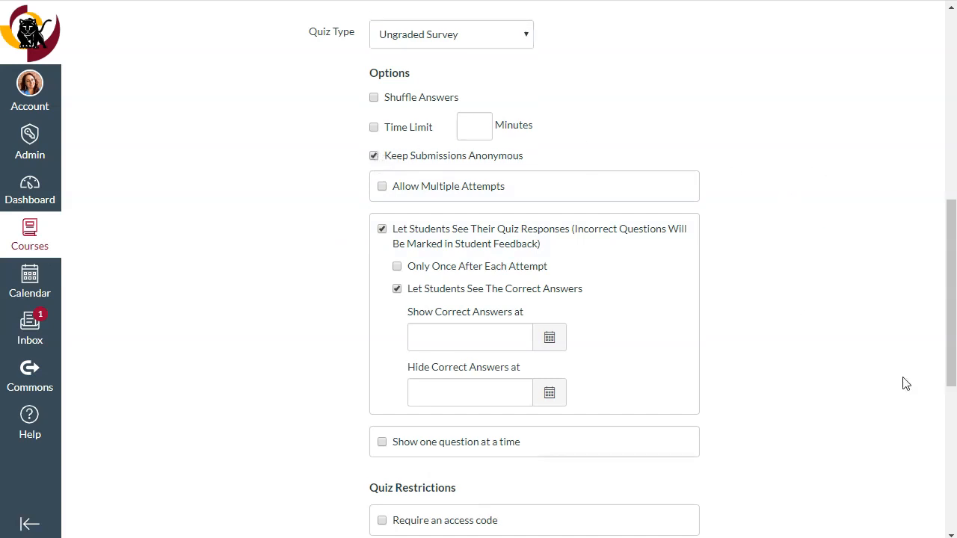
{"action": "scroll", "scroll_direction": "down", "scroll_amount": 3}
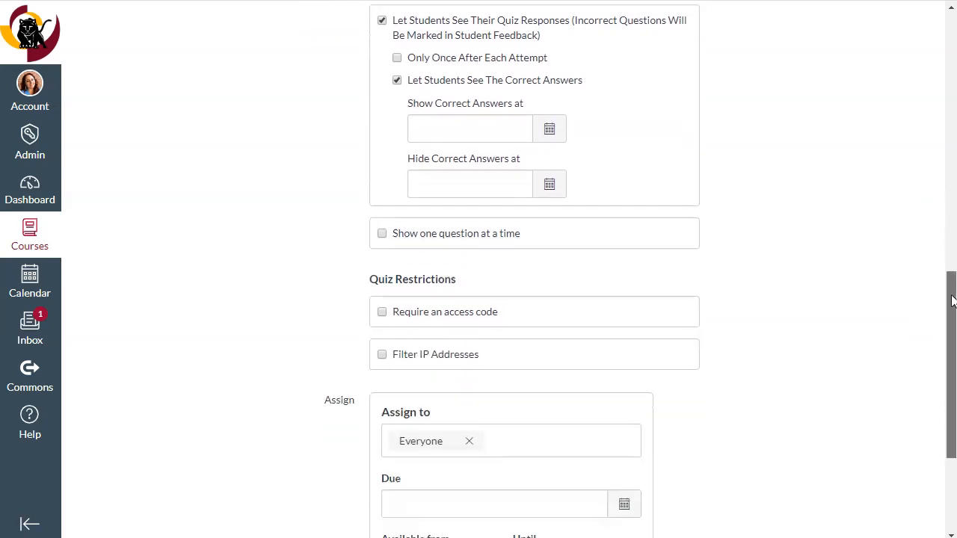
{"action": "scroll", "scroll_direction": "down", "scroll_amount": 3}
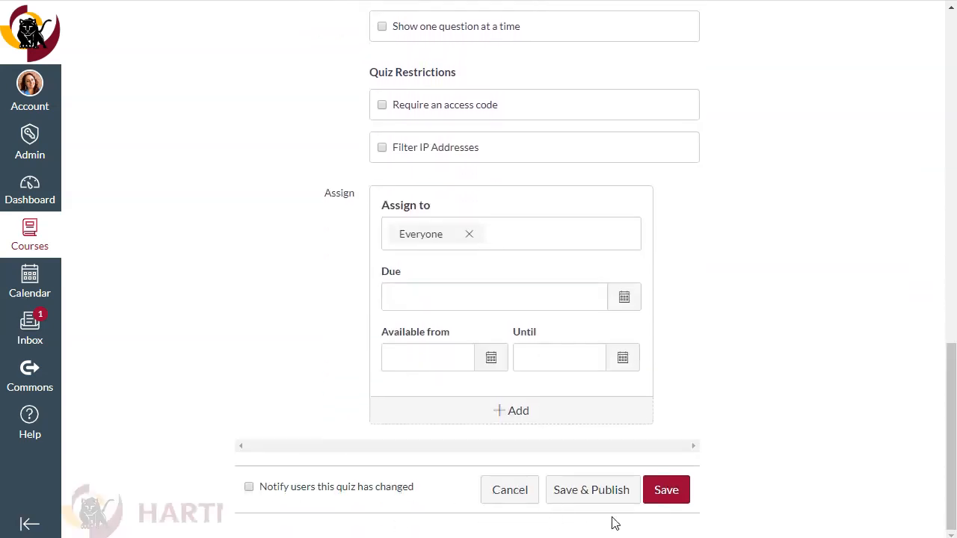
{"action": "mouse_move", "coordinate": [605, 502]}
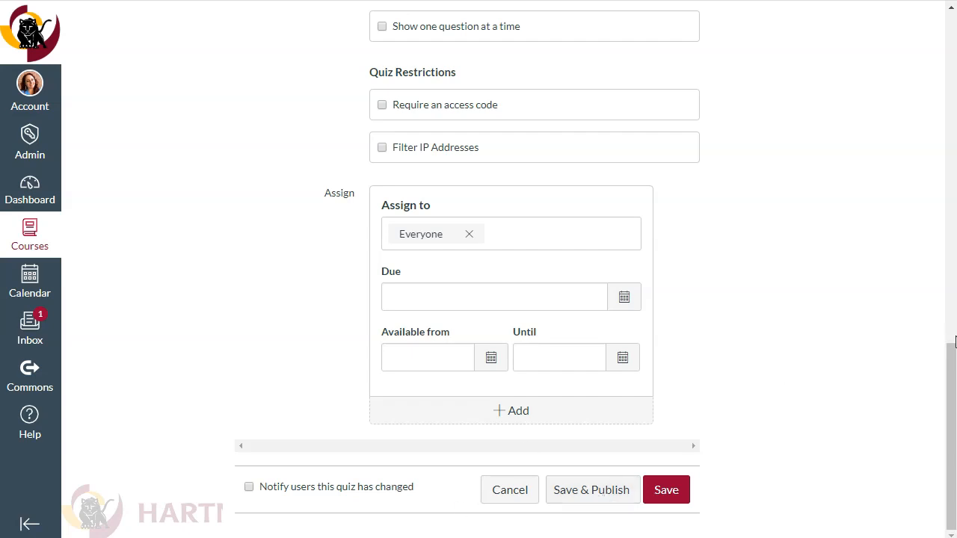
{"action": "scroll", "scroll_direction": "up", "scroll_amount": 3}
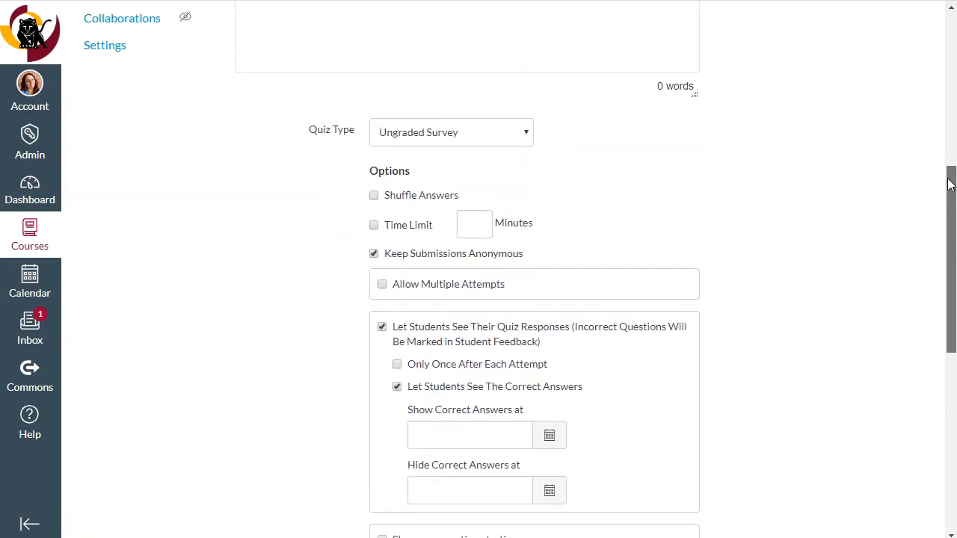
{"action": "scroll", "scroll_direction": "down", "scroll_amount": 3}
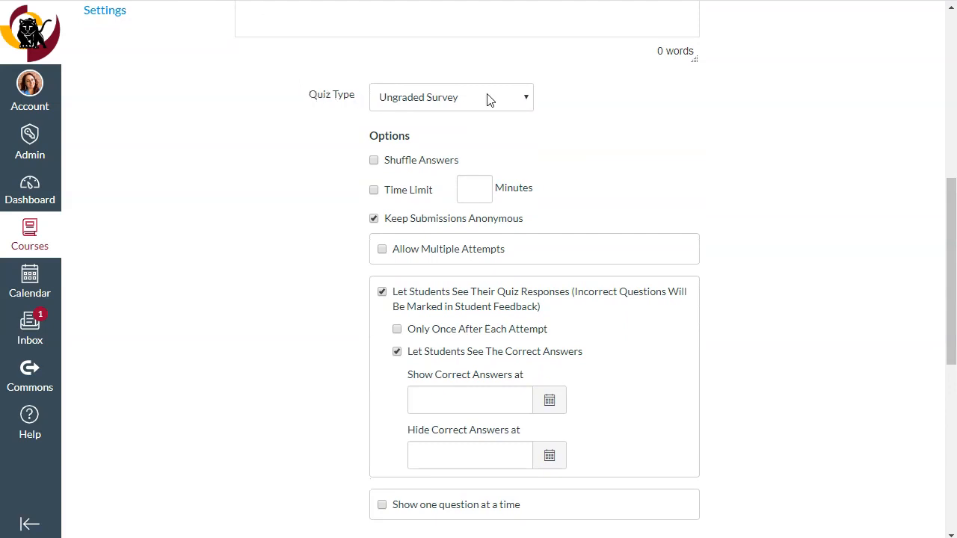
{"action": "mouse_move", "coordinate": [951, 185]}
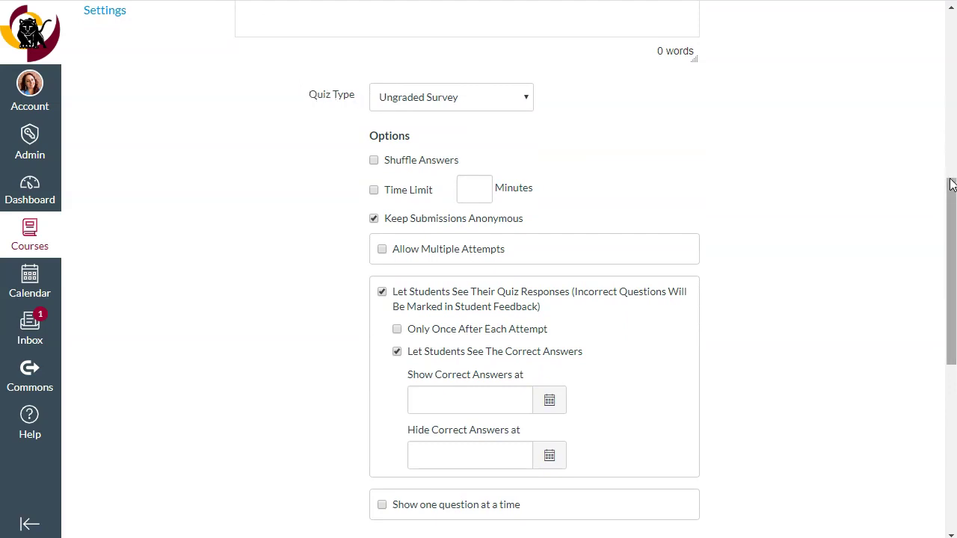
{"action": "scroll", "scroll_direction": "down", "scroll_amount": 3}
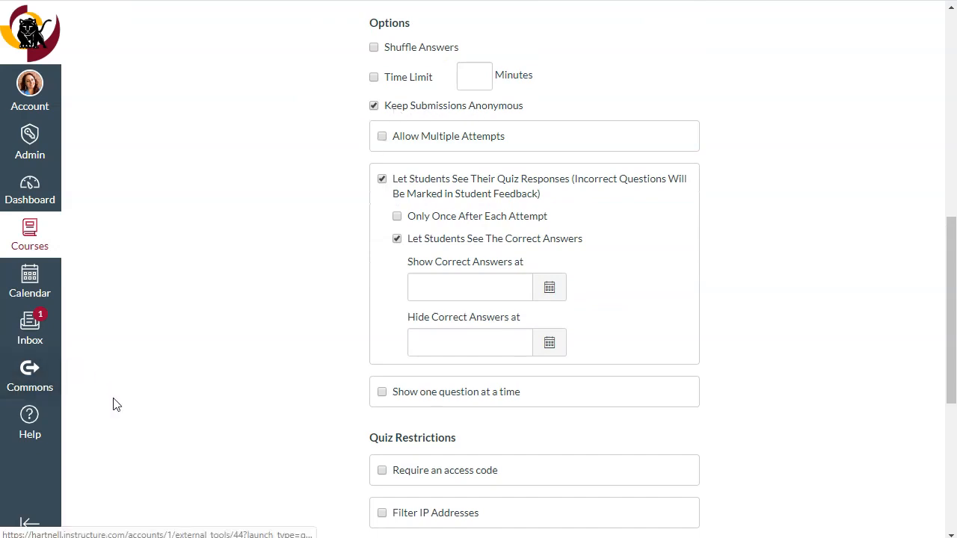
{"action": "mouse_move", "coordinate": [83, 519]}
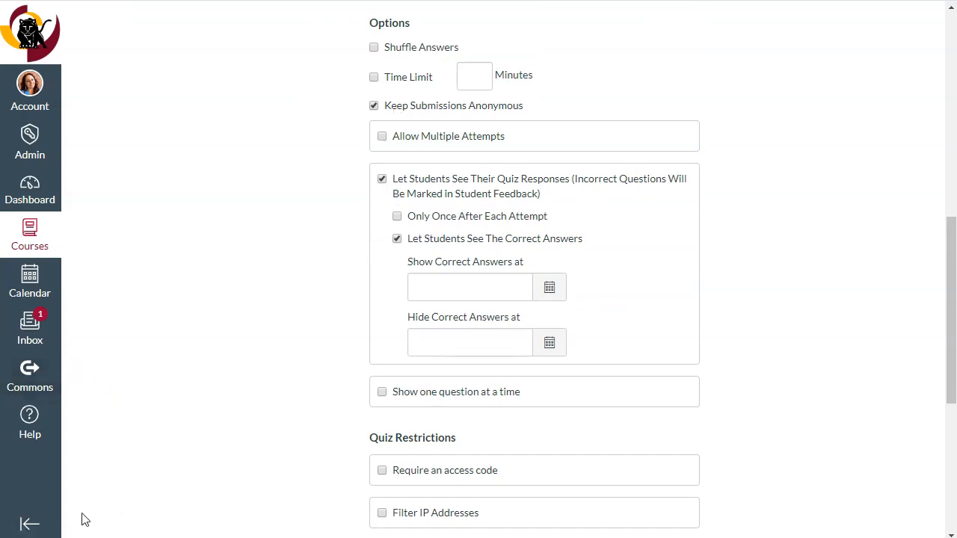